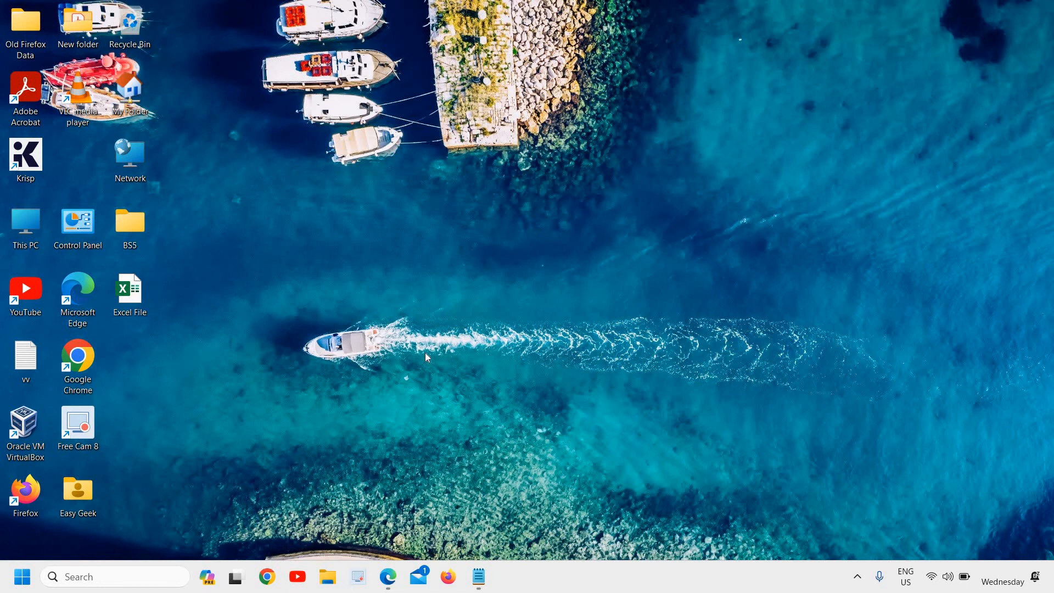
mouse_move(428, 354)
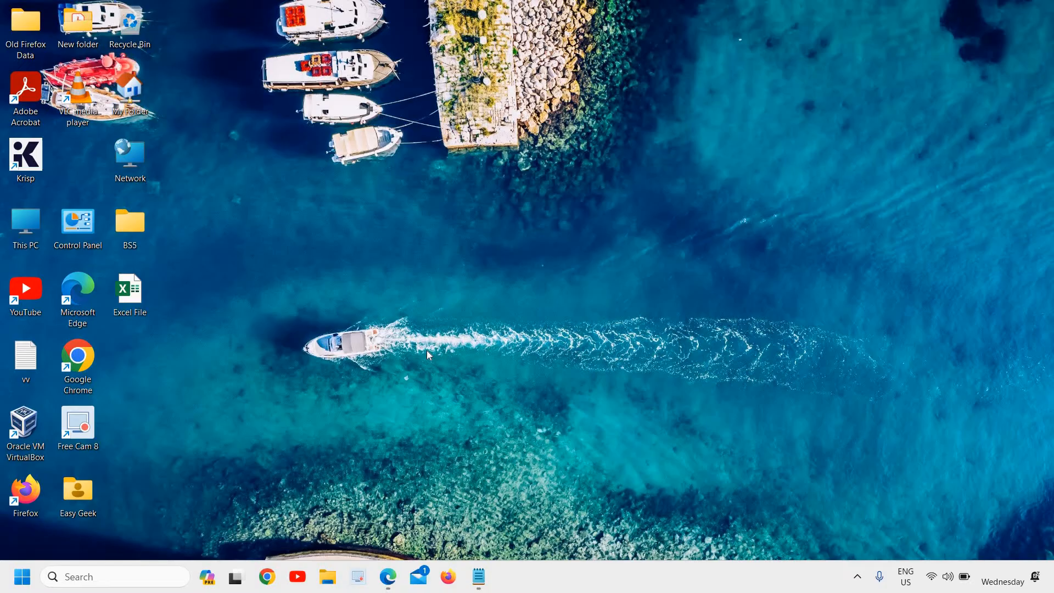
Launch the Windows Settings app from the taskbar, landing on its Home page.
right_click(22, 576)
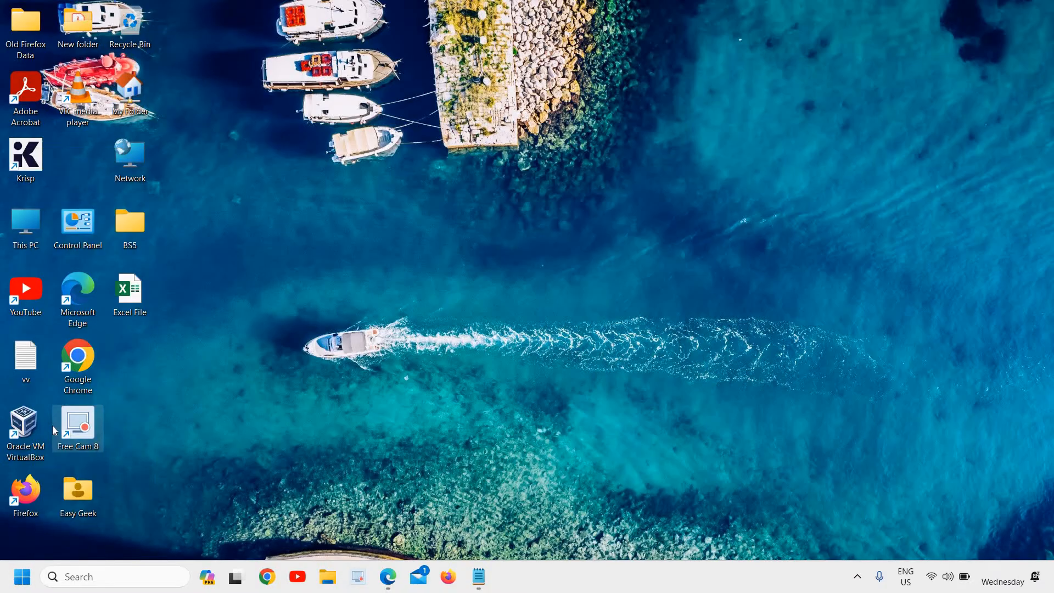
left_click(509, 575)
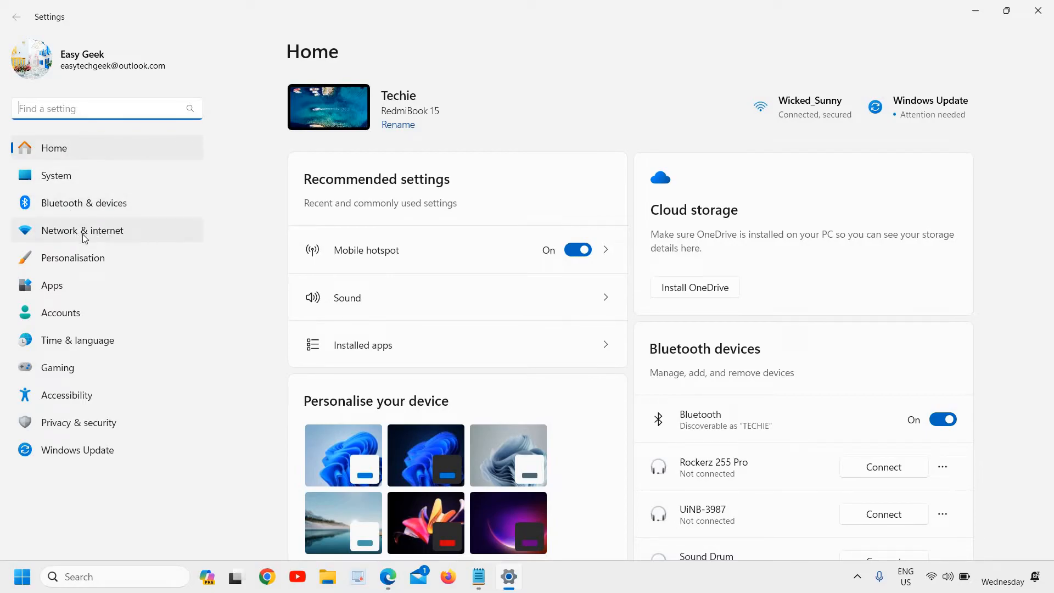
mouse_move(105, 239)
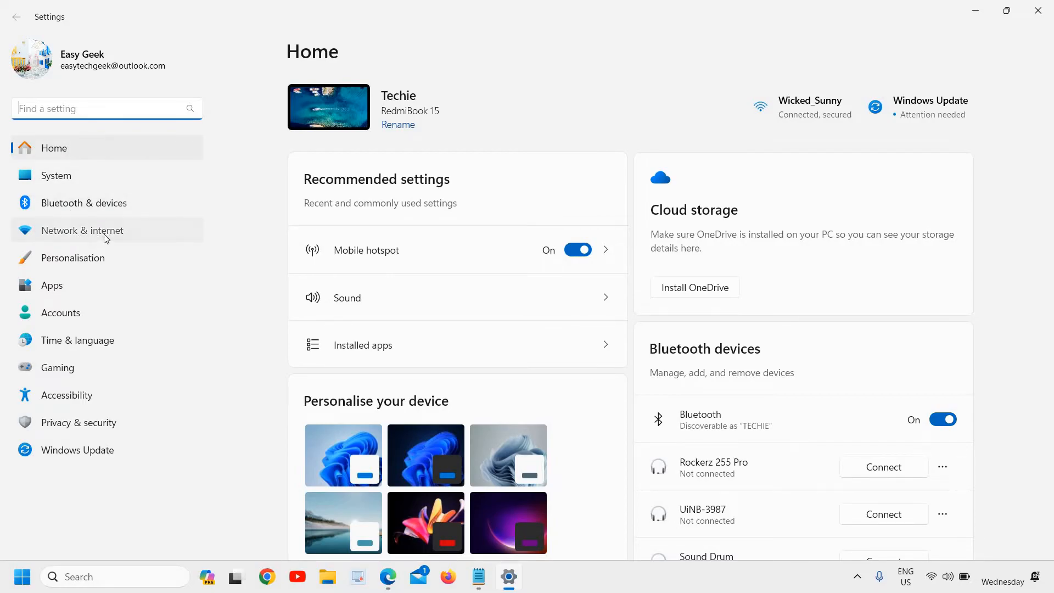
Under Network & internet, switch Mobile hotspot off and view its settings page.
left_click(82, 230)
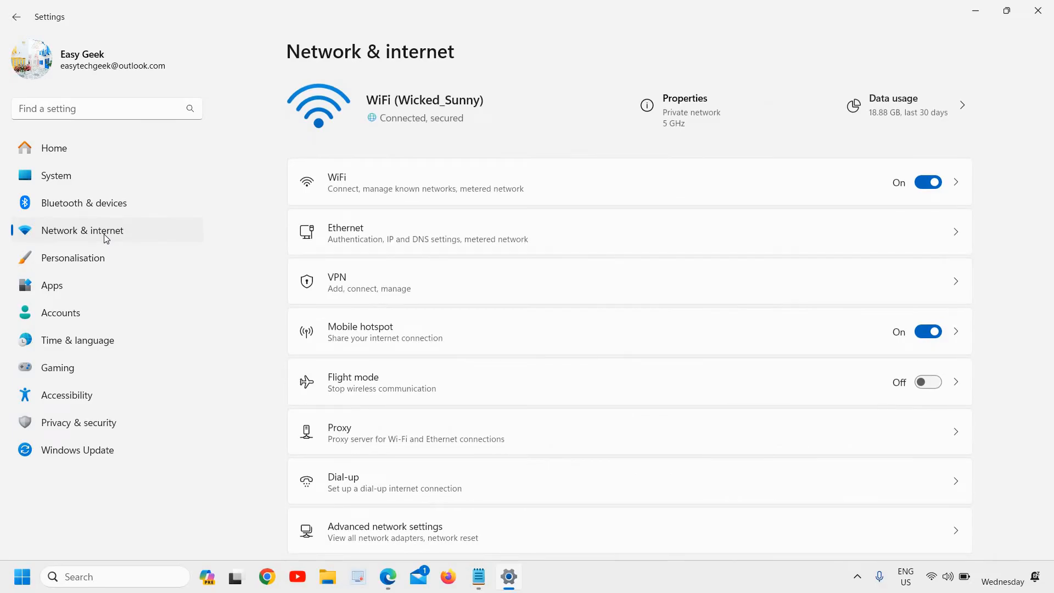
mouse_move(482, 204)
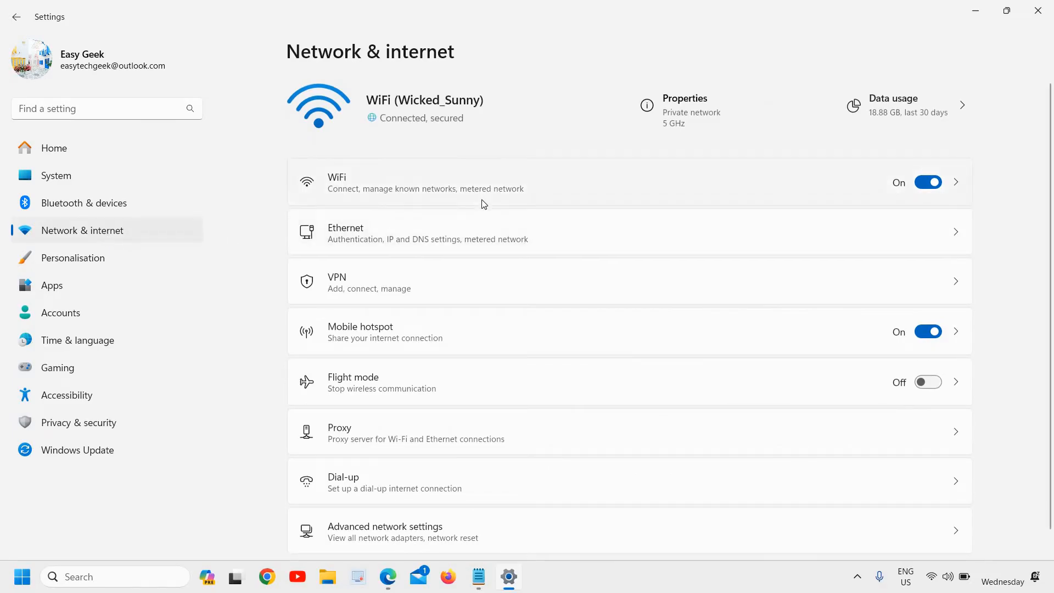
mouse_move(320, 335)
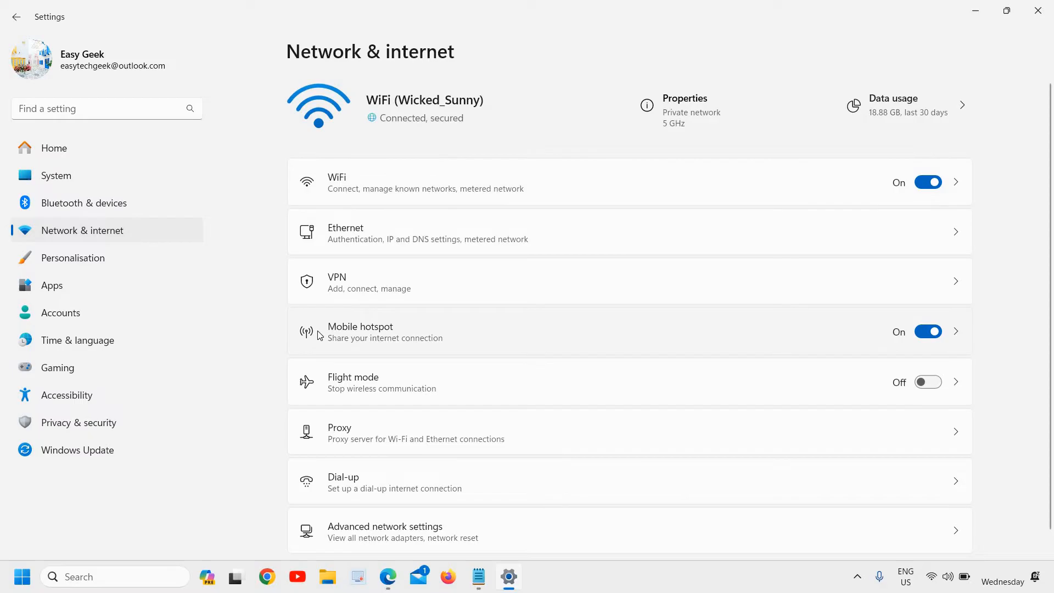
mouse_move(409, 343)
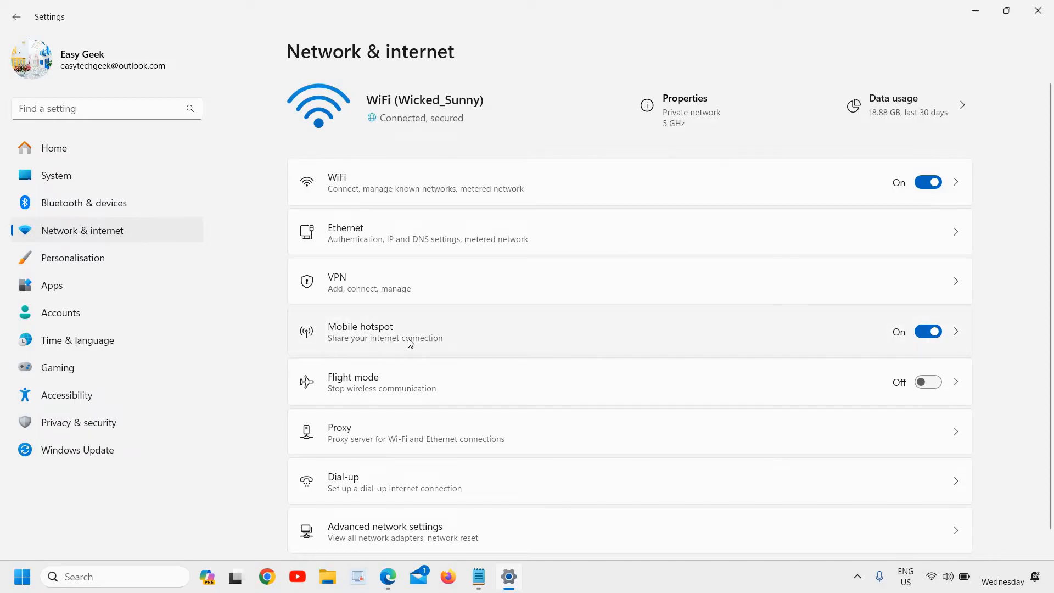
left_click(927, 330)
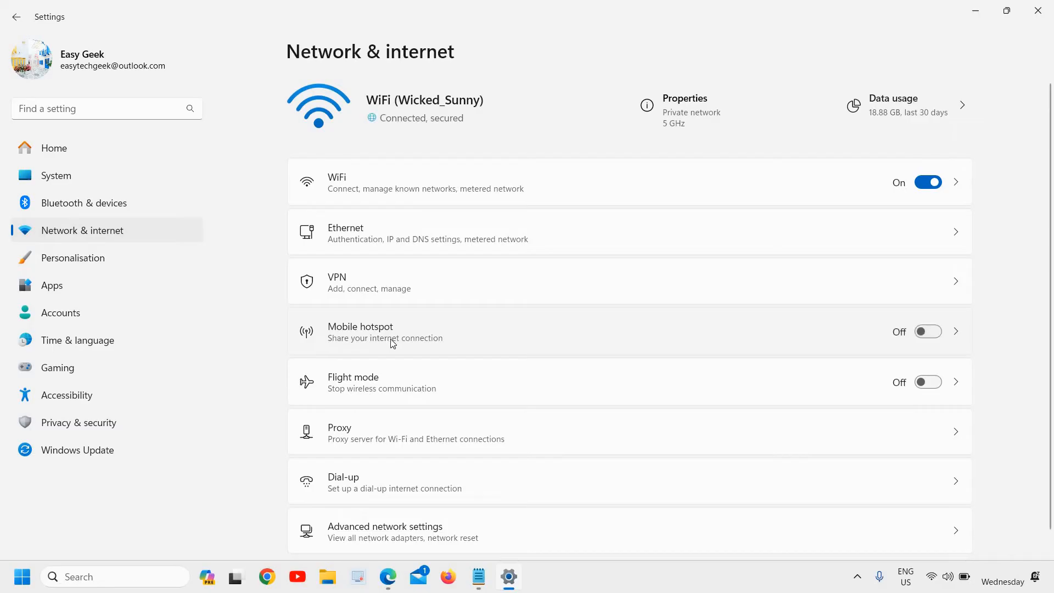
scroll("down", 3)
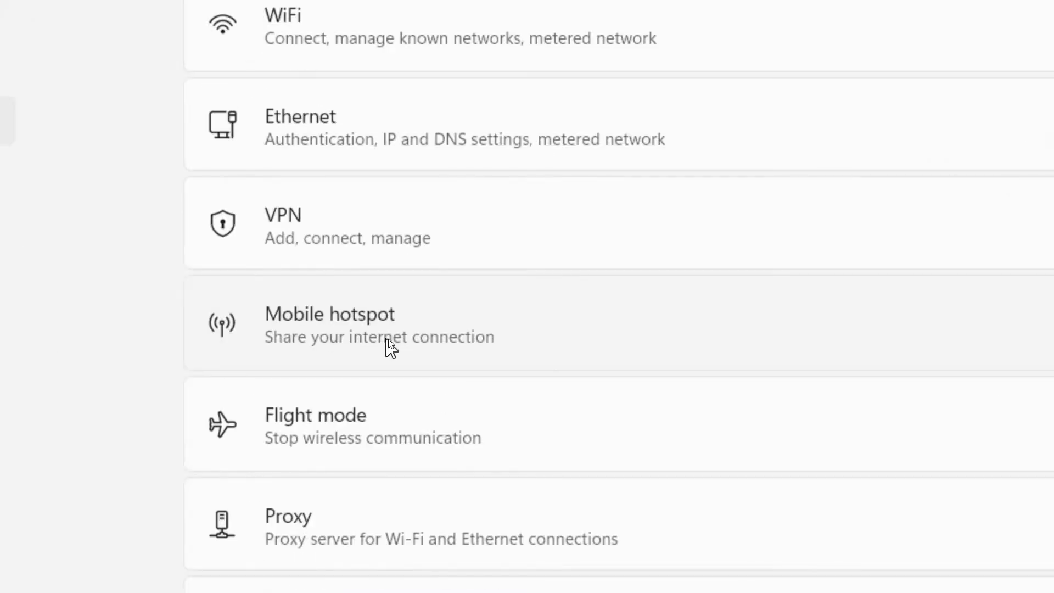
left_click(329, 325)
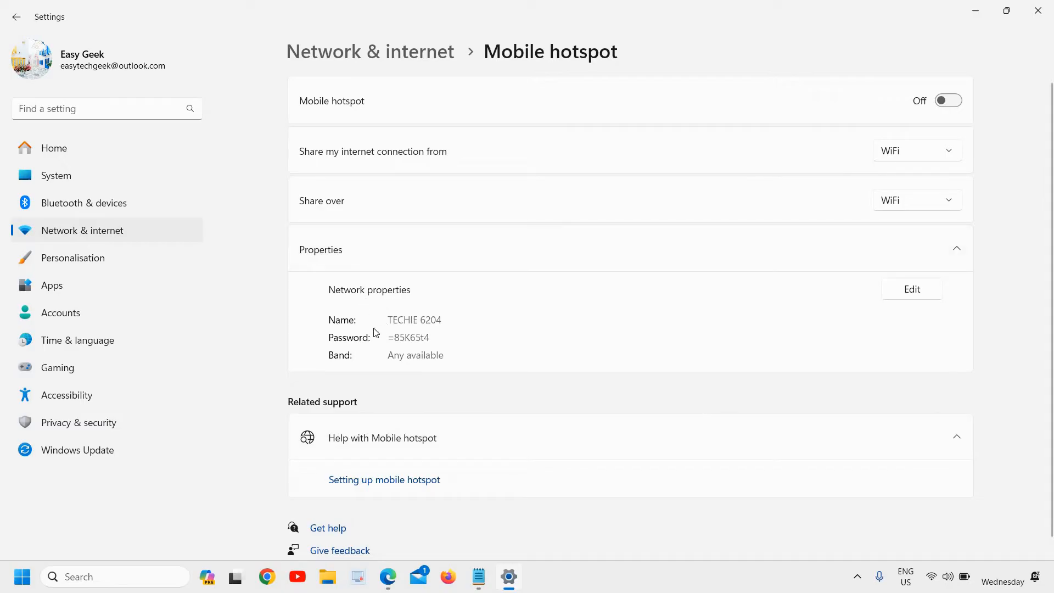
mouse_move(924, 312)
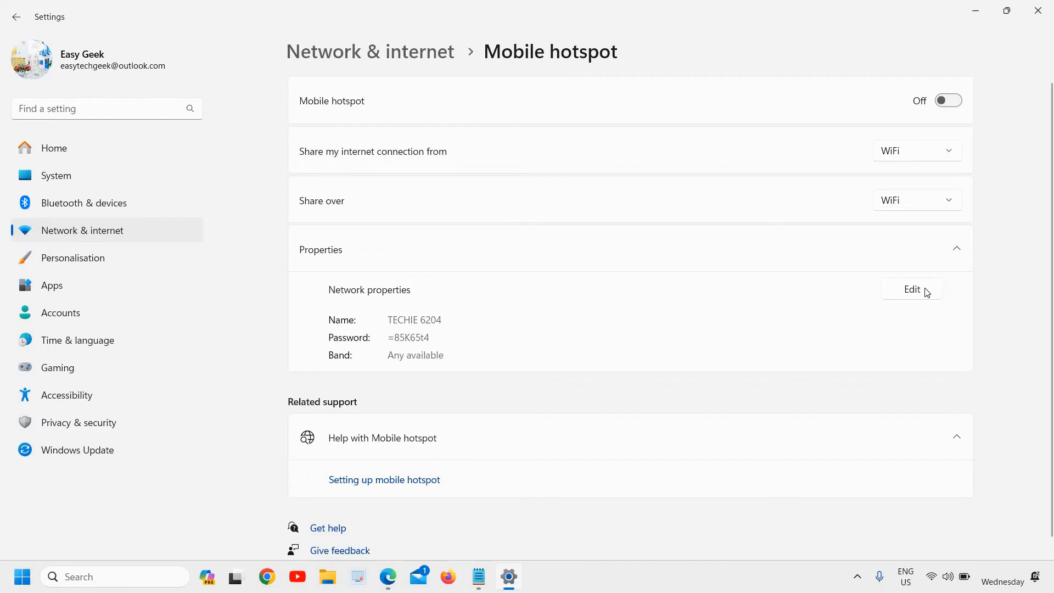
left_click(911, 290)
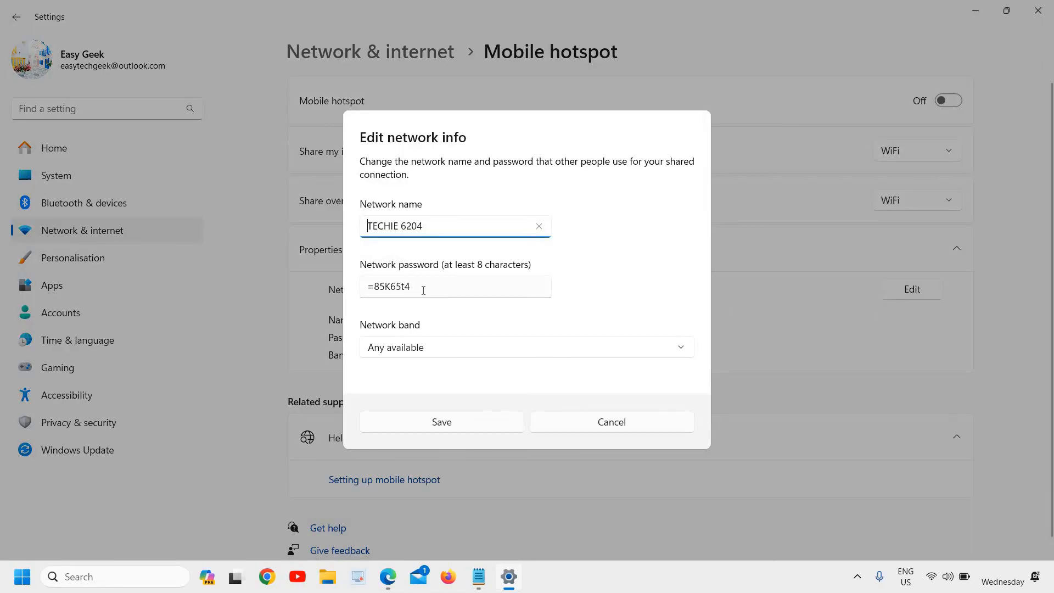
left_click(455, 287)
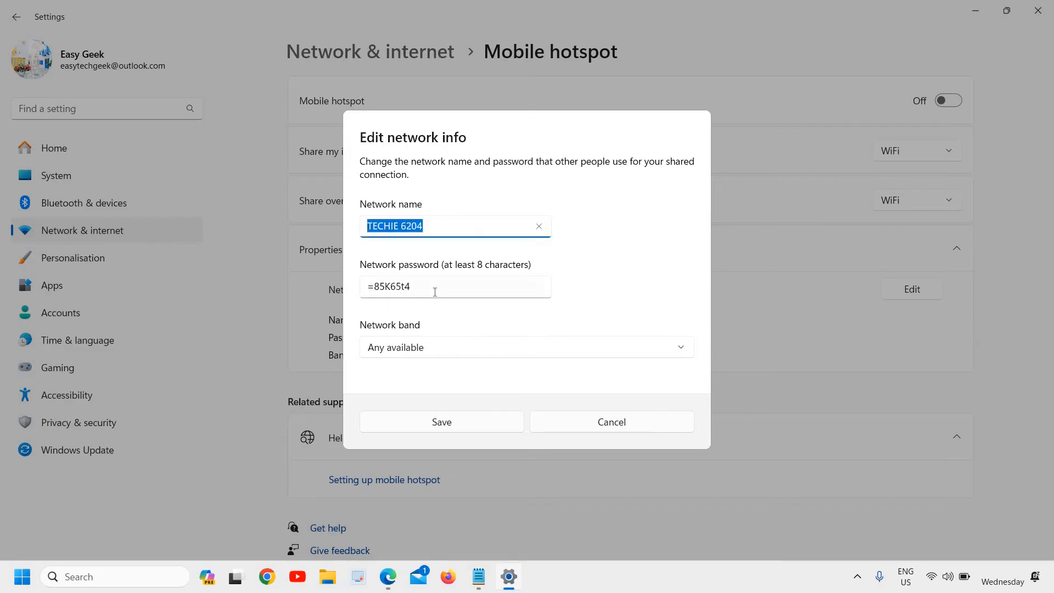
left_click(434, 285)
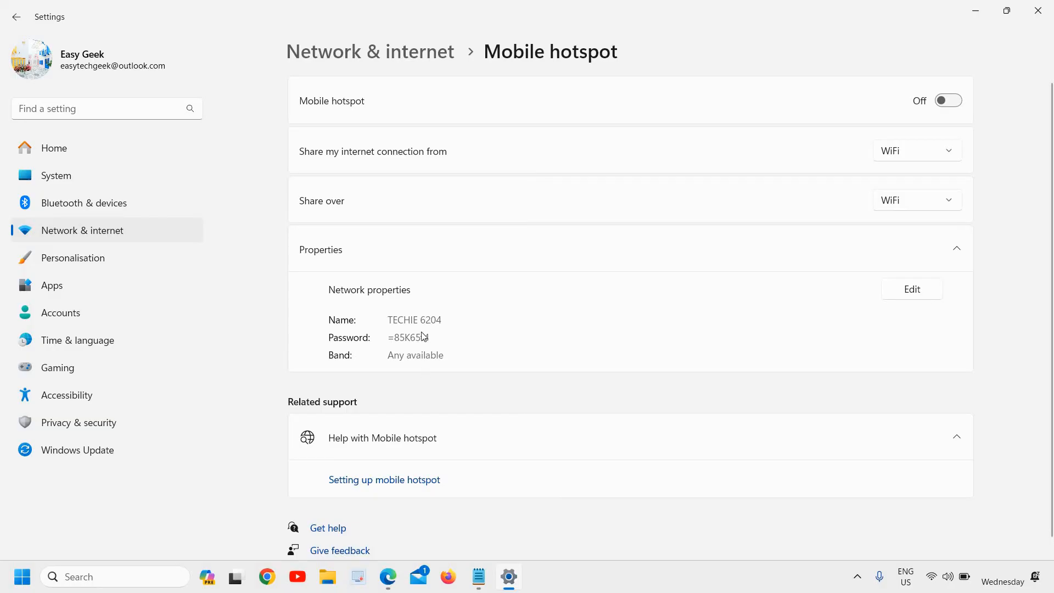
Switch the Mobile hotspot toggle On, showing 0 of 8 devices connected.
left_click(947, 100)
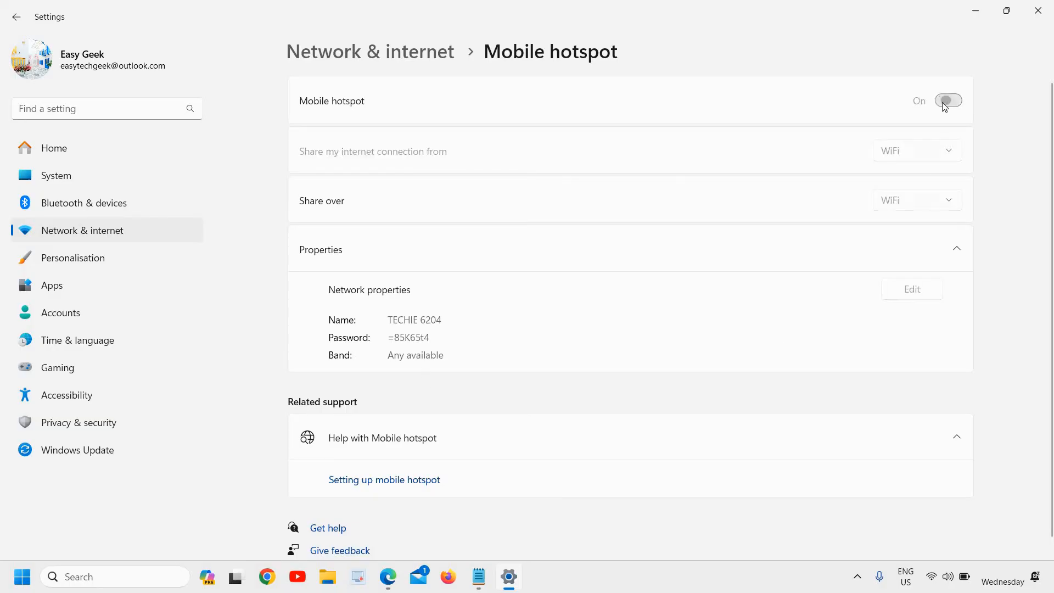
left_click(948, 101)
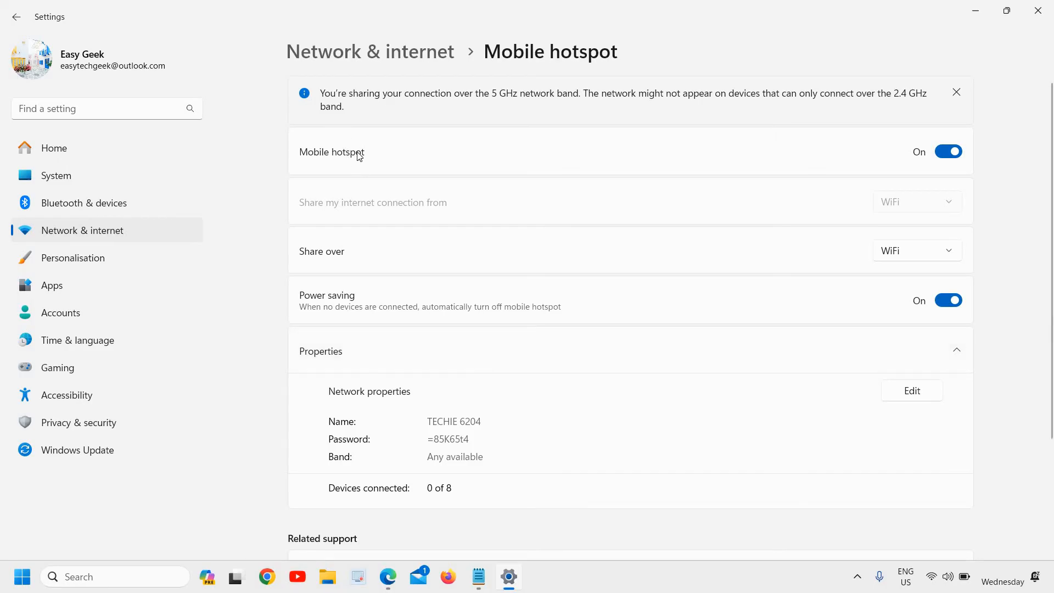
mouse_move(461, 420)
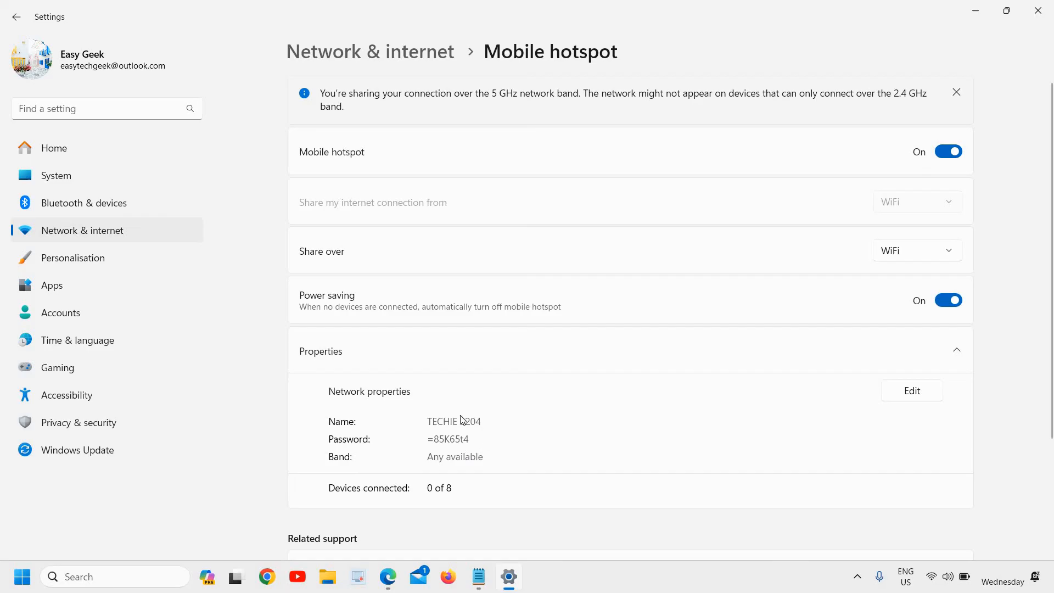